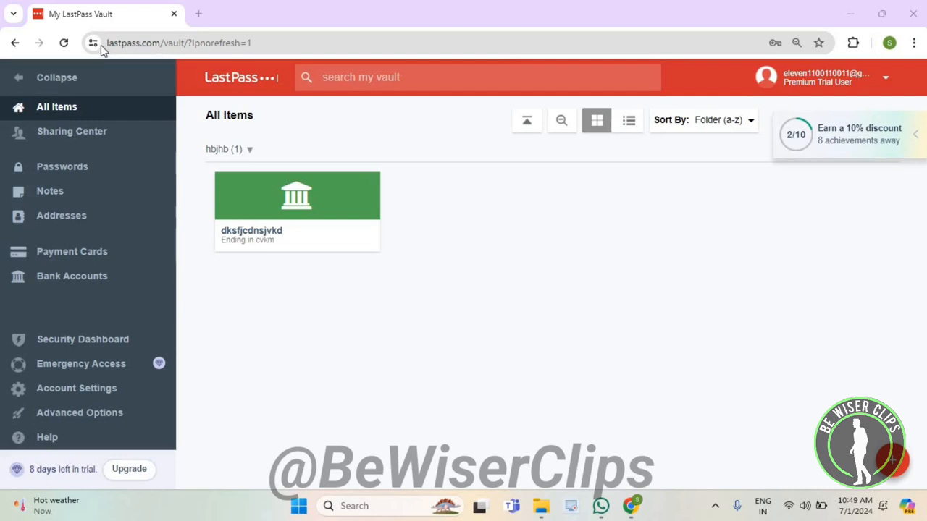
{"action": "mouse_move", "coordinate": [72, 281]}
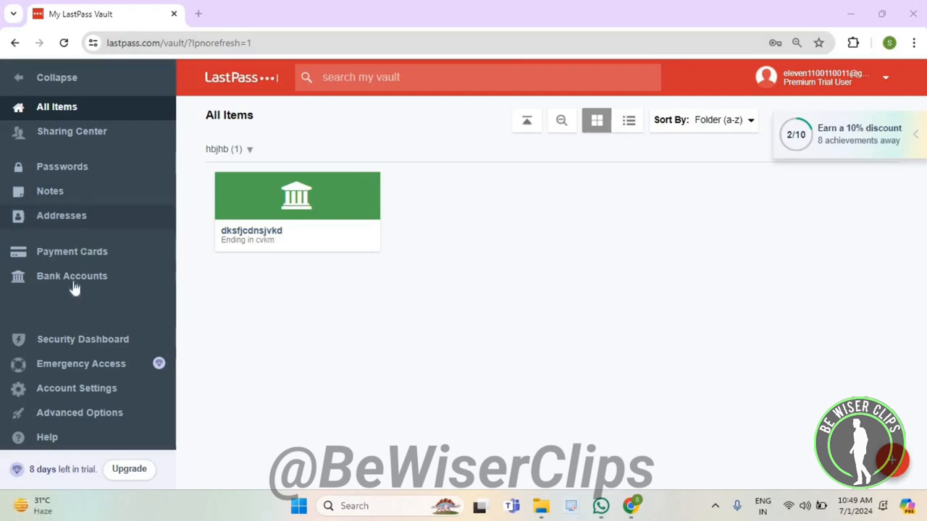
Step: Filter the vault to Bank Accounts and open the dksfjcdnsjvkd entry for editing
{"action": "left_click", "coordinate": [71, 276]}
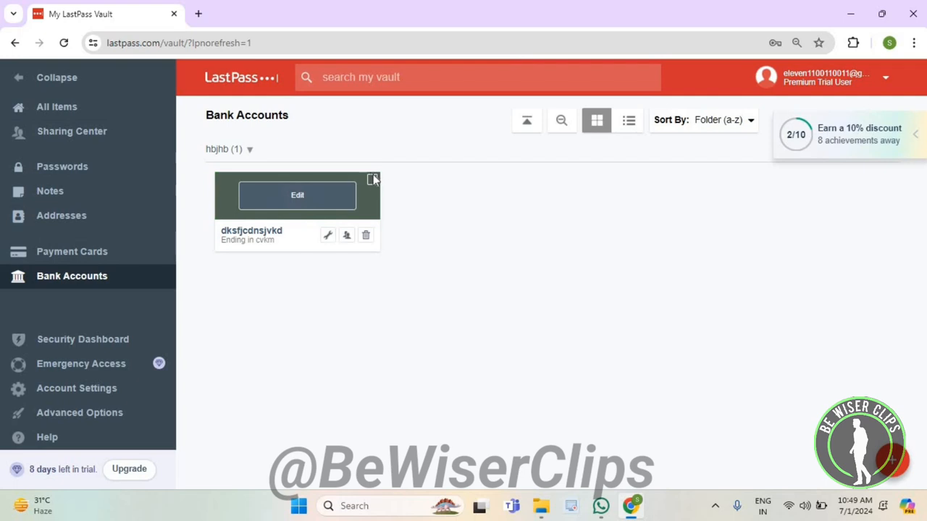
{"action": "left_click", "coordinate": [372, 179]}
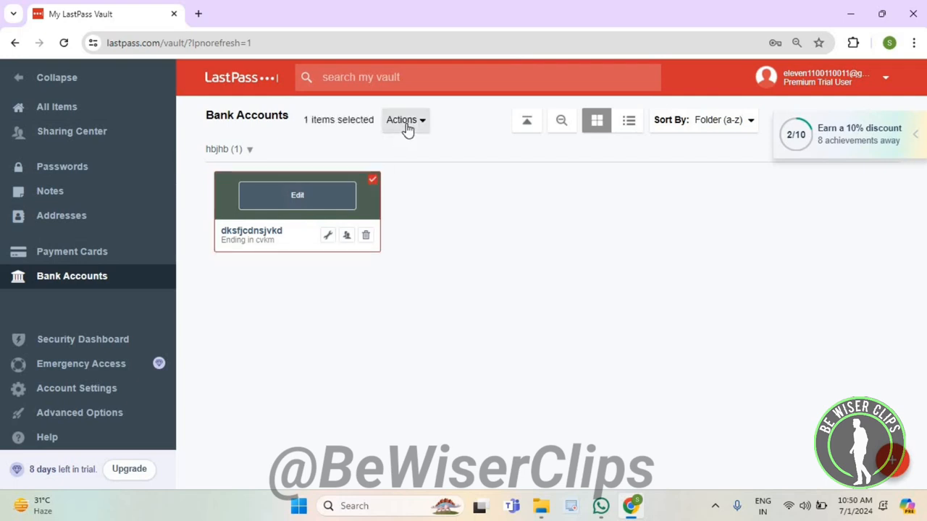
{"action": "left_click", "coordinate": [297, 195]}
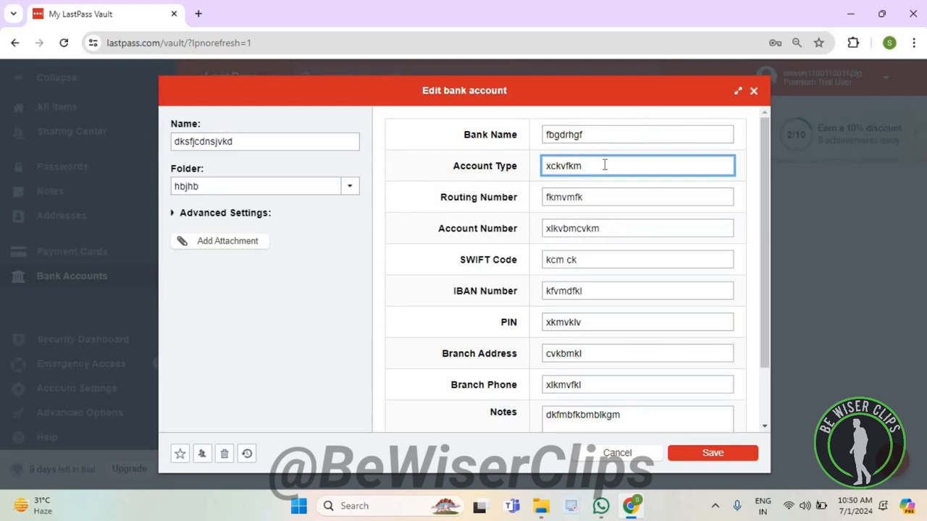
Step: Set the Account Type to 'dfgf' and save the bank account entry
{"action": "type", "text": "d"}
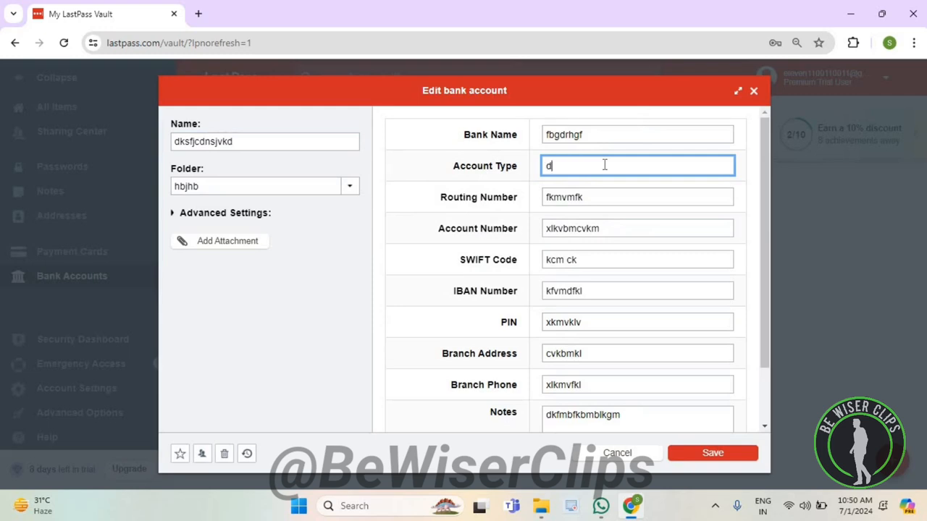
{"action": "type", "text": "fgf"}
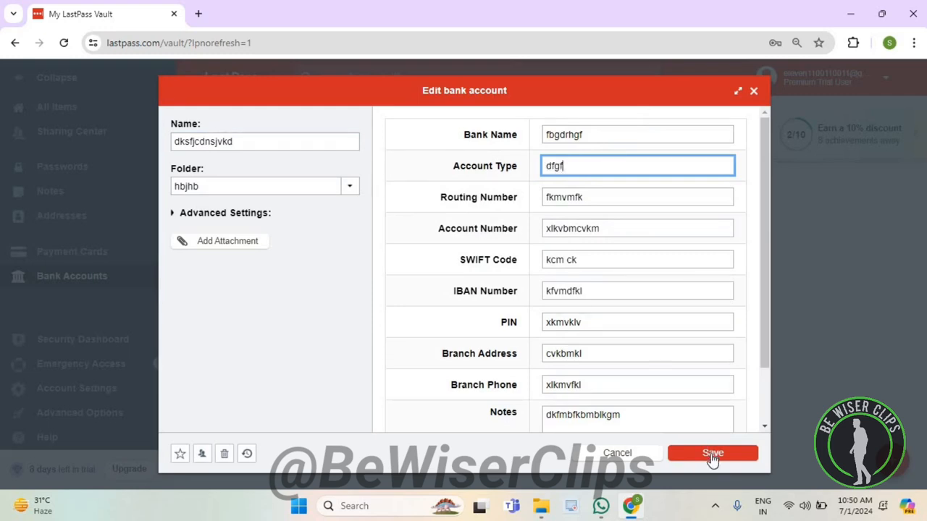
{"action": "left_click", "coordinate": [712, 452]}
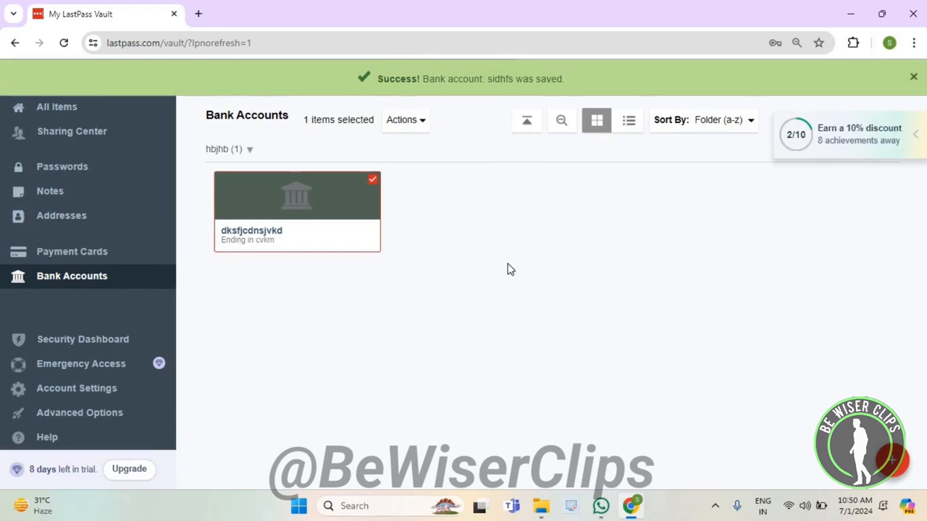